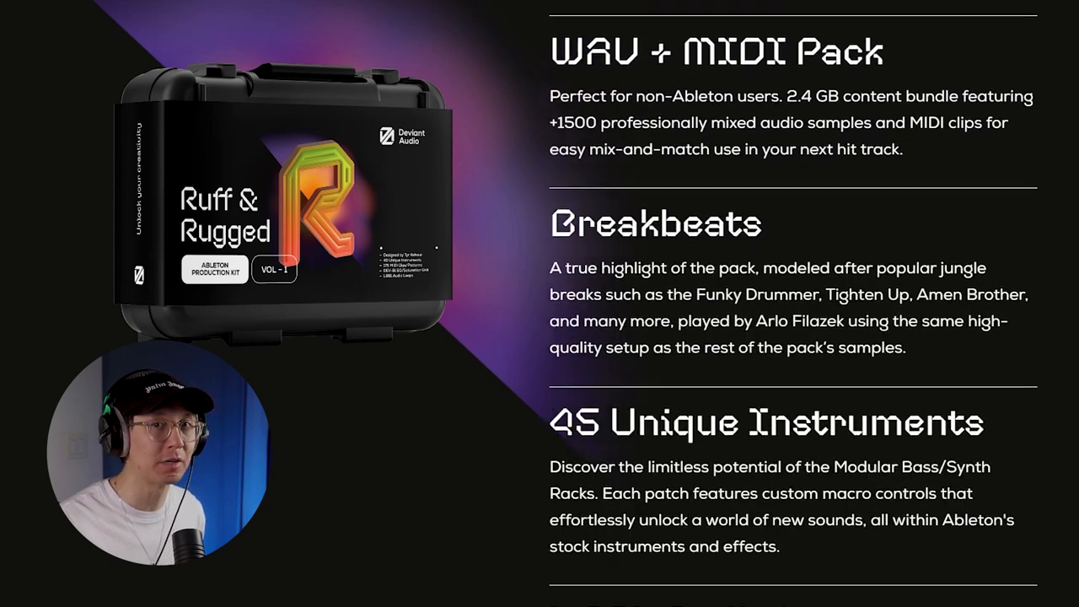
# - Scroll the Ruff & Rugged page past the features and About the Kit to Audio Demos
pyautogui.scroll(-3)
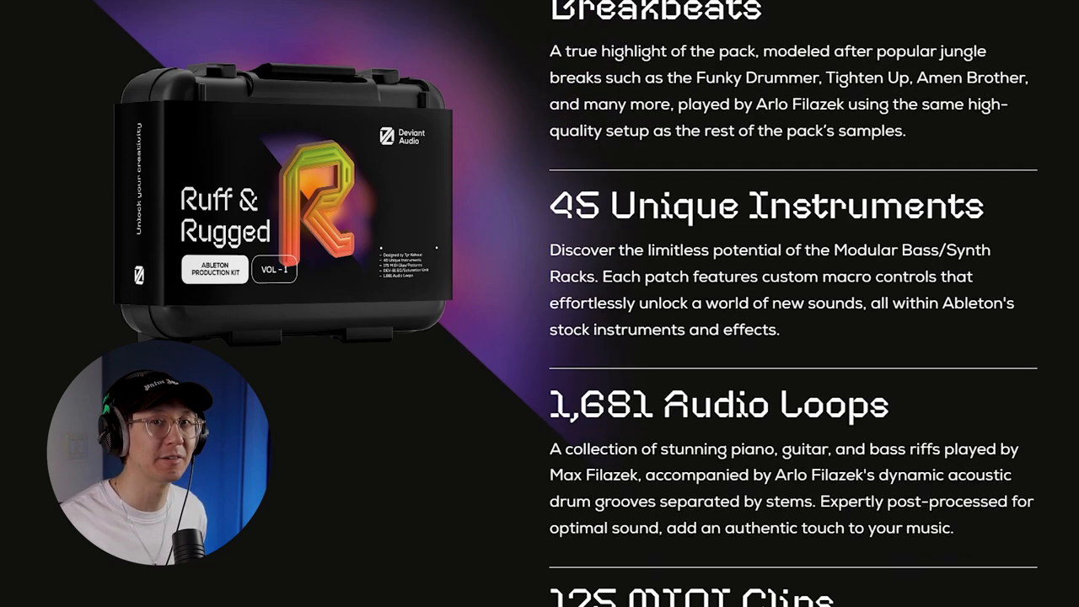
pyautogui.scroll(-3)
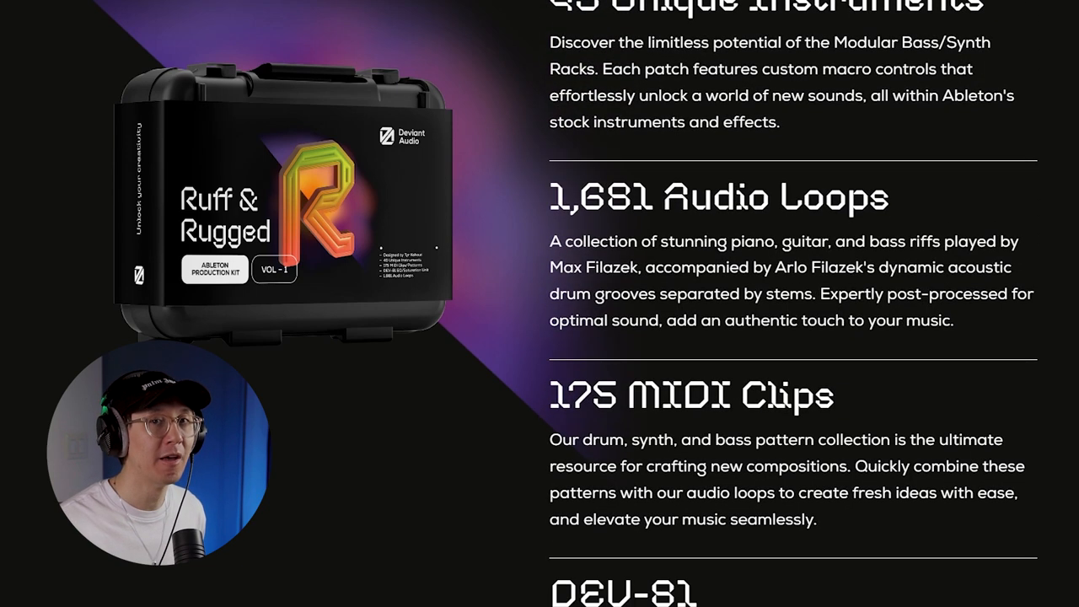
pyautogui.scroll(-3)
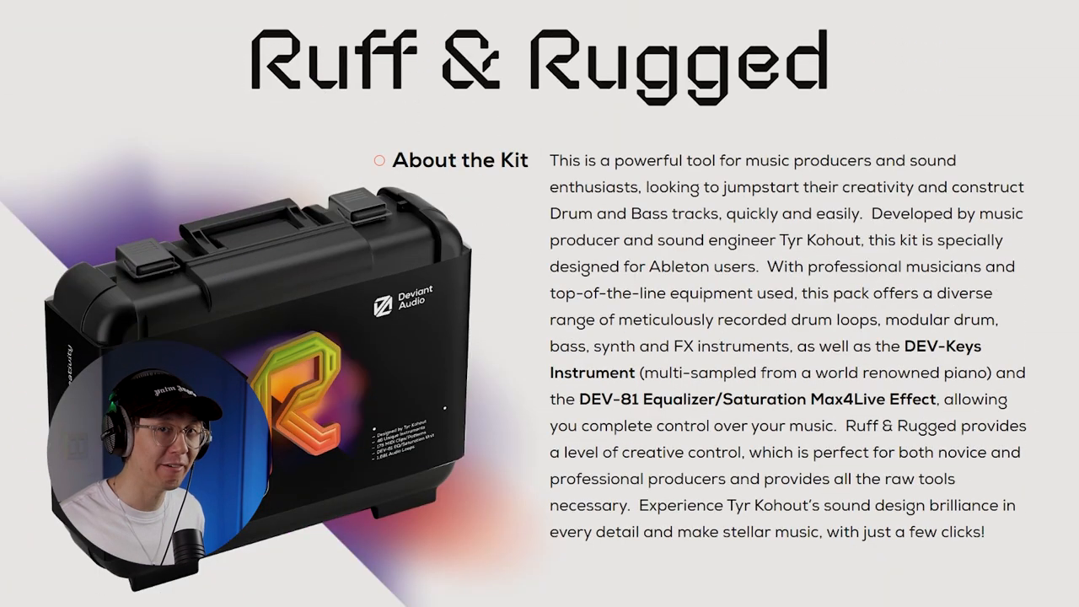
pyautogui.scroll(-3)
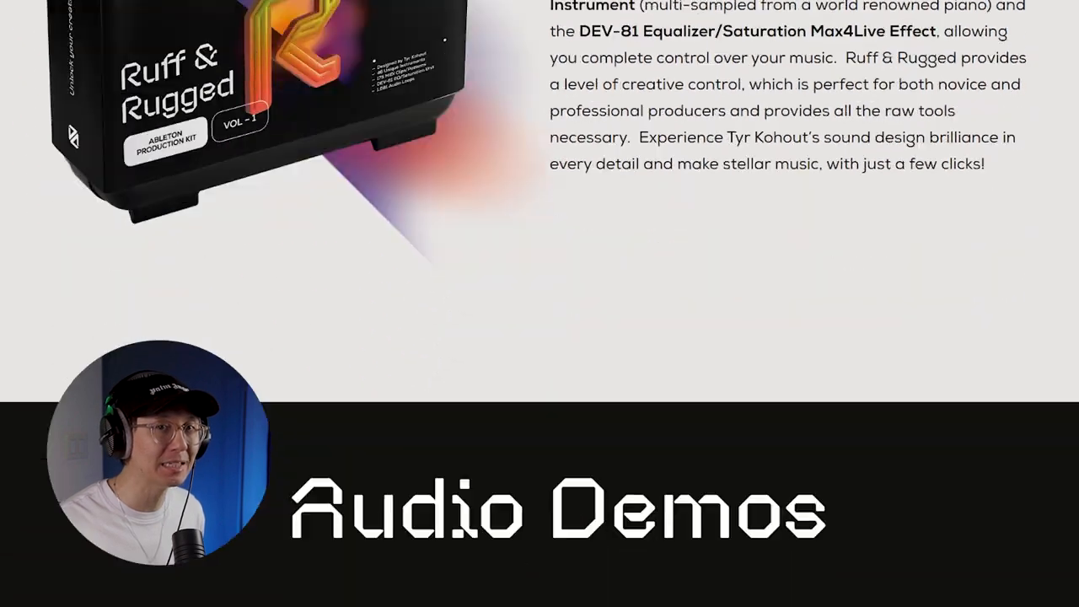
pyautogui.scroll(-3)
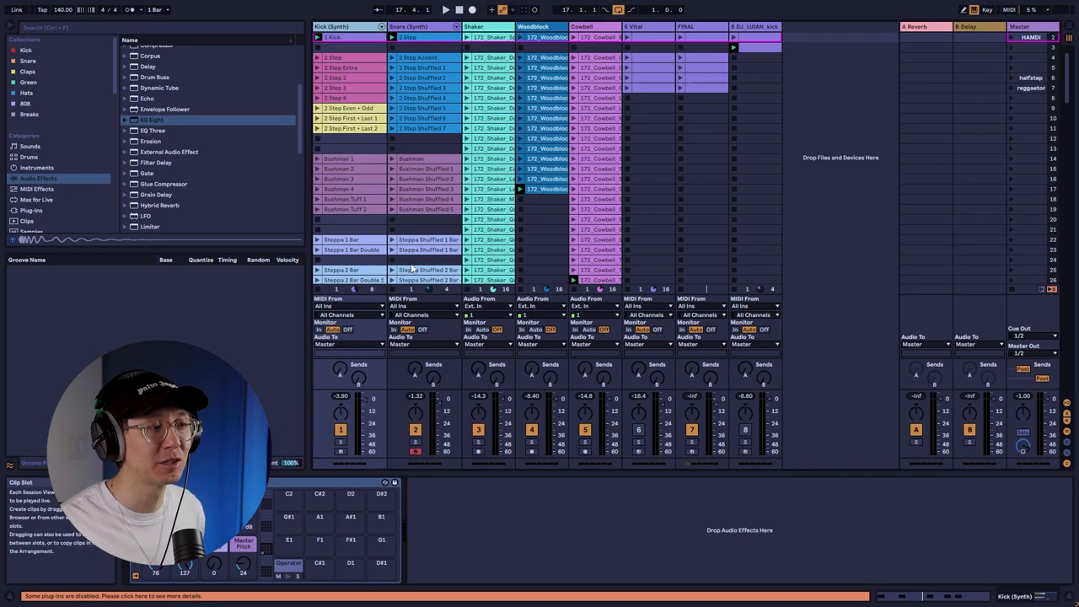
pyautogui.click(341, 442)
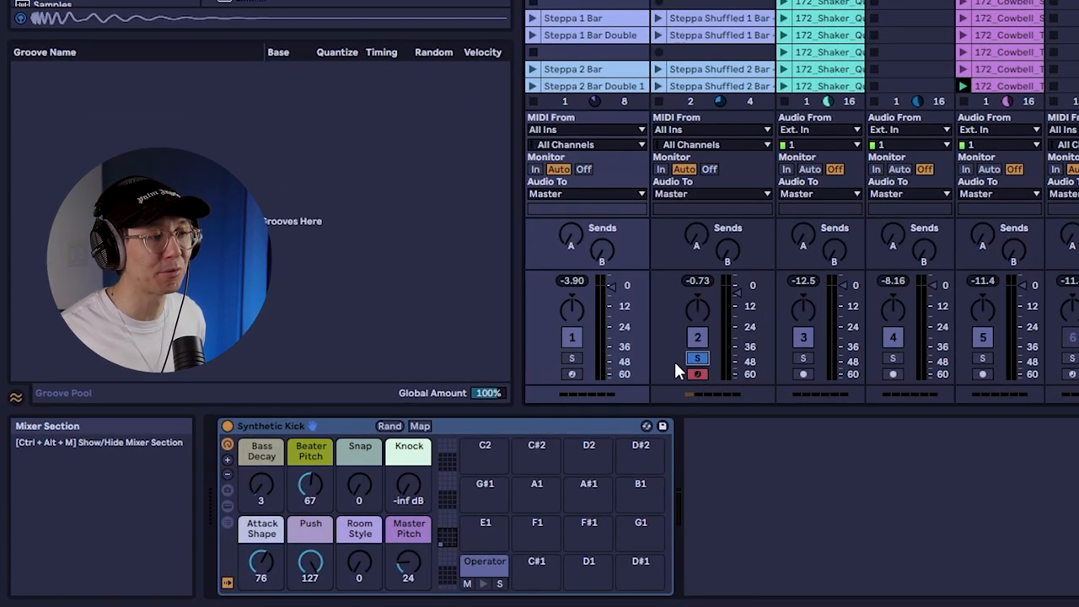
pyautogui.moveTo(837, 295)
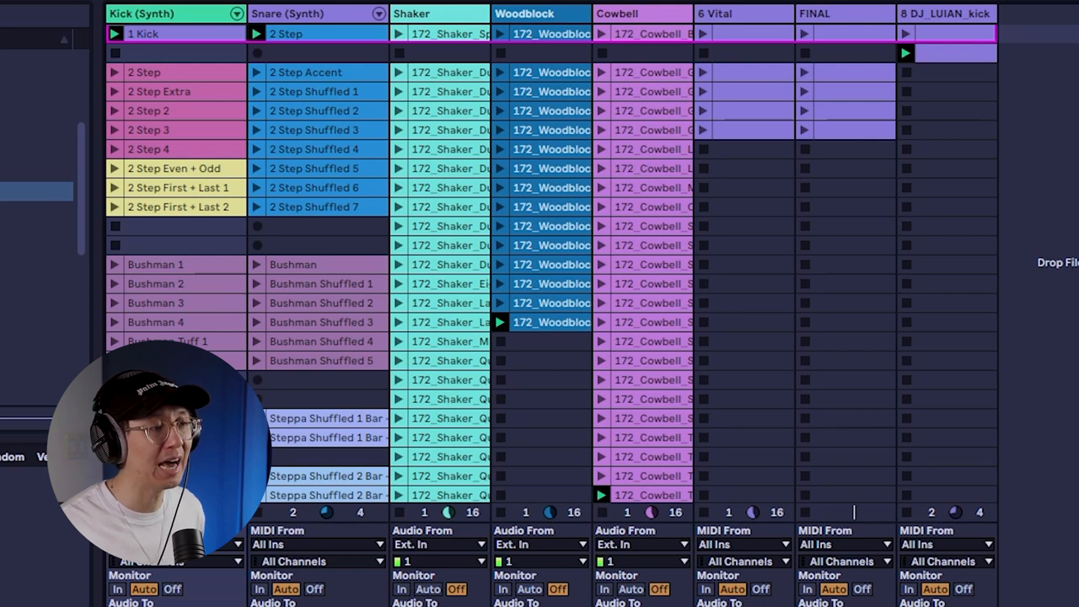
pyautogui.scroll(-3)
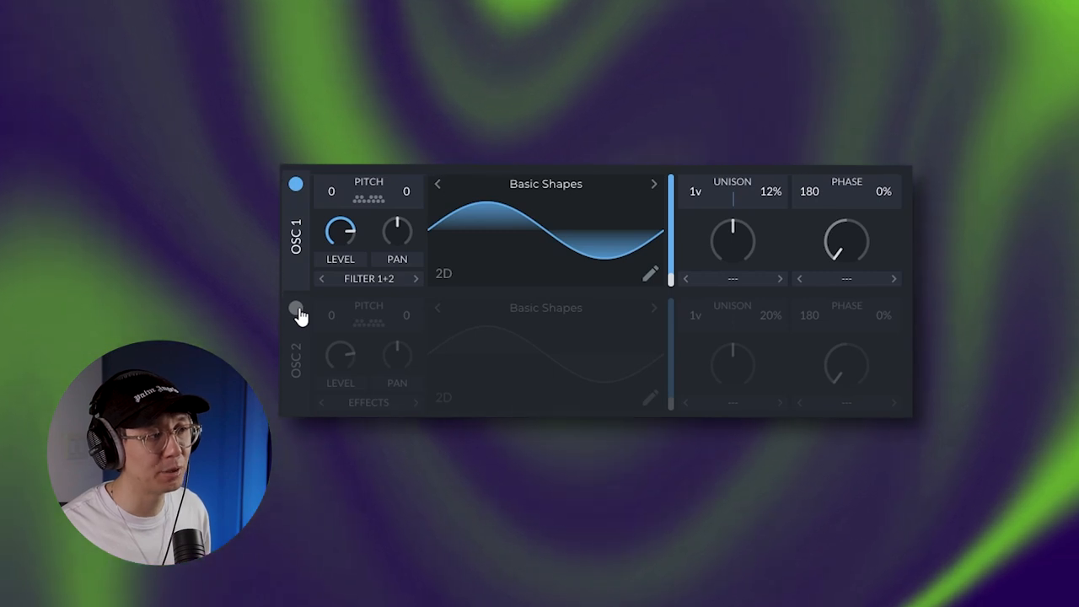
# - Power on OSC 2, transpose it to 31 semitones and lower its level
pyautogui.click(296, 309)
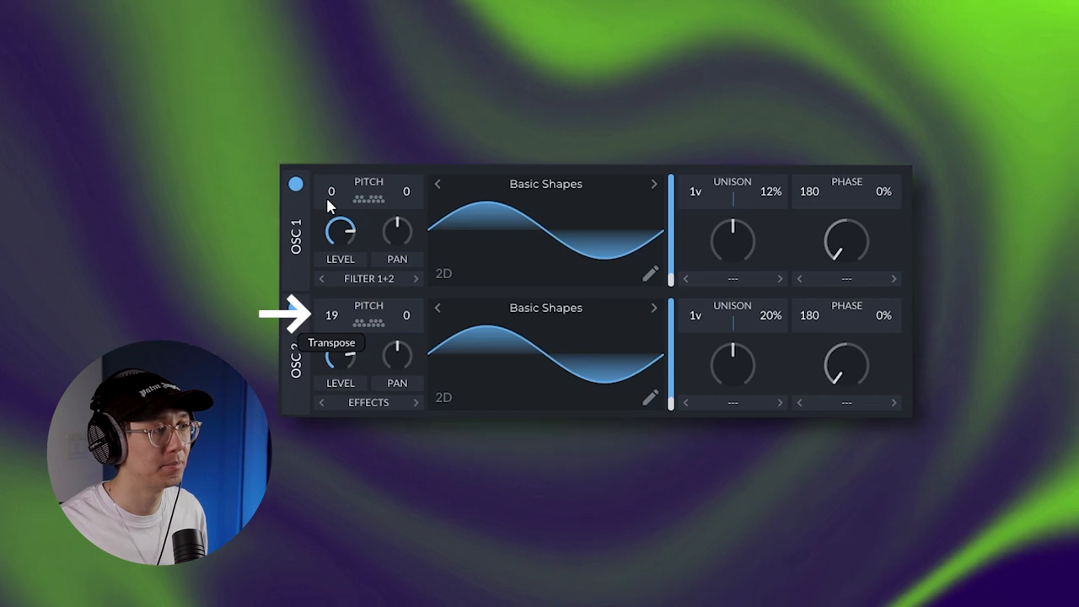
pyautogui.moveTo(332, 314); pyautogui.dragTo(331, 261)
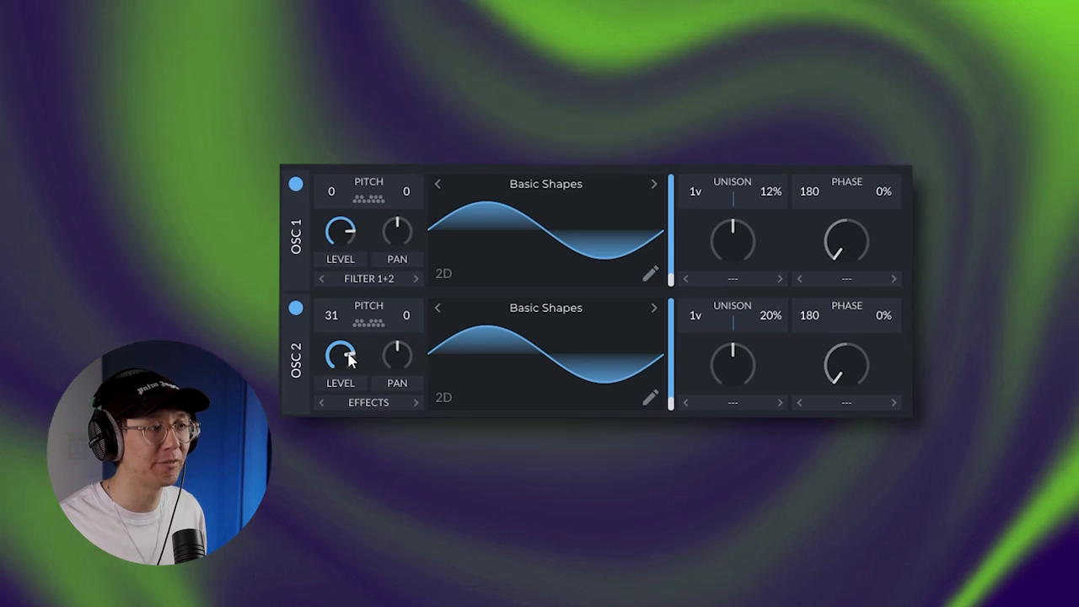
pyautogui.moveTo(340, 353); pyautogui.dragTo(340, 362)
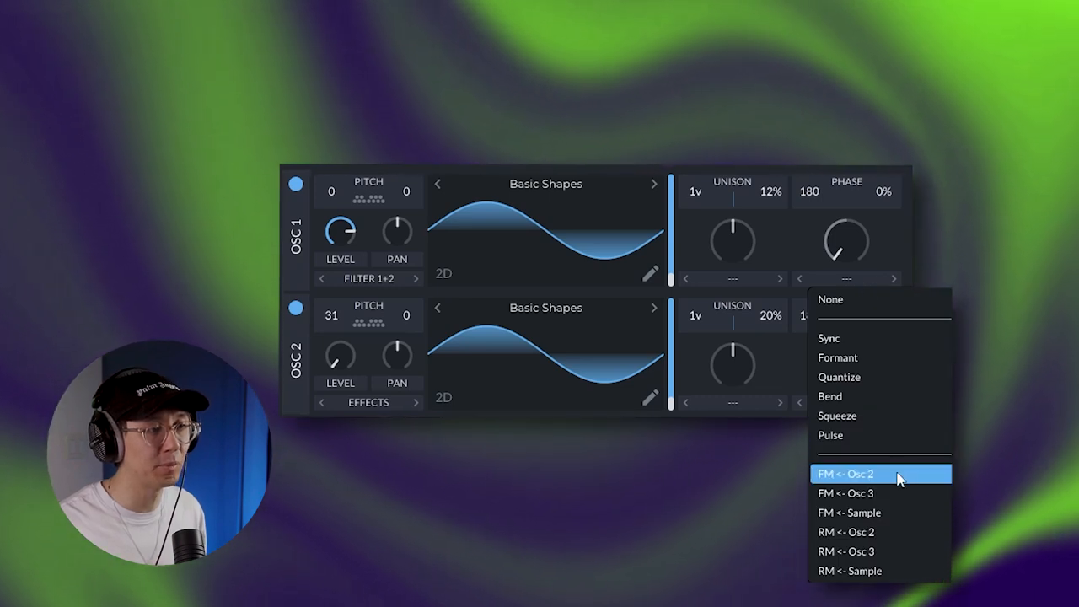
# - Set OSC 1 to FM from OSC 2 at about 23% and transpose OSC 2 to 46
pyautogui.click(846, 473)
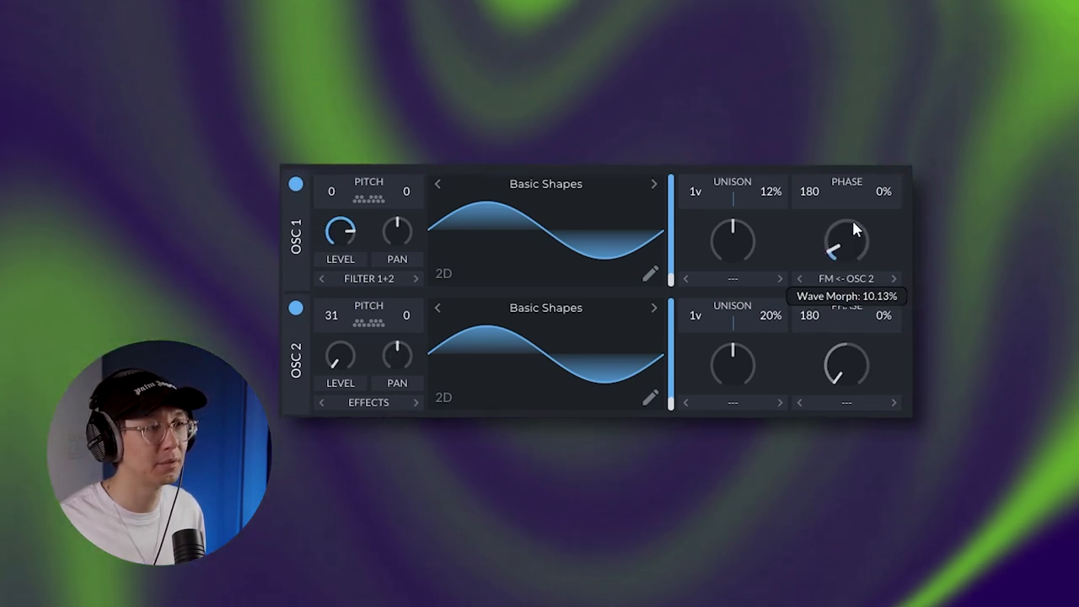
pyautogui.moveTo(845, 240); pyautogui.dragTo(845, 258)
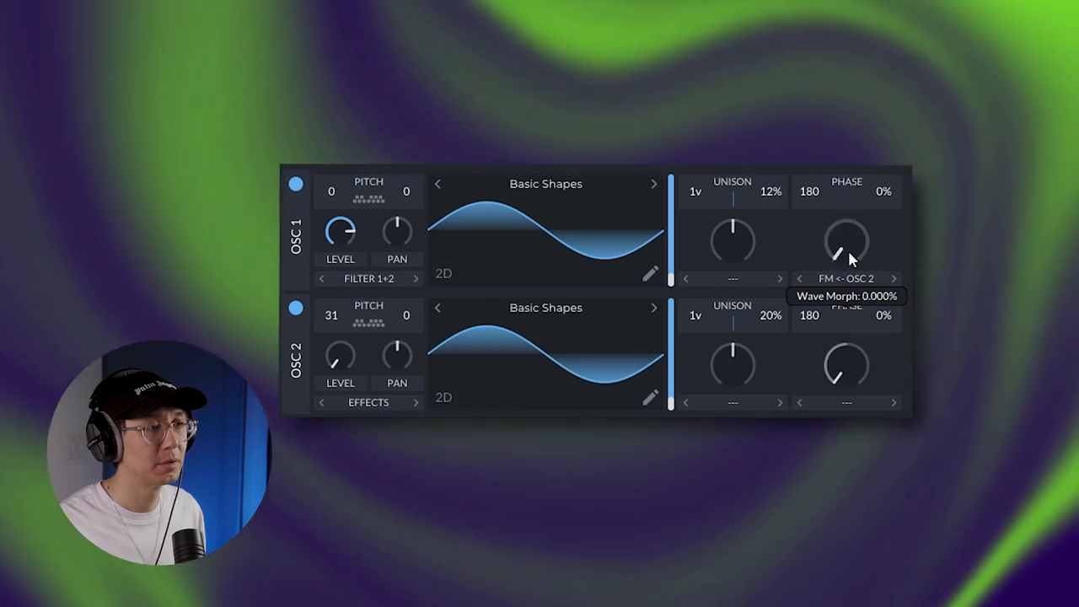
pyautogui.moveTo(856, 259)
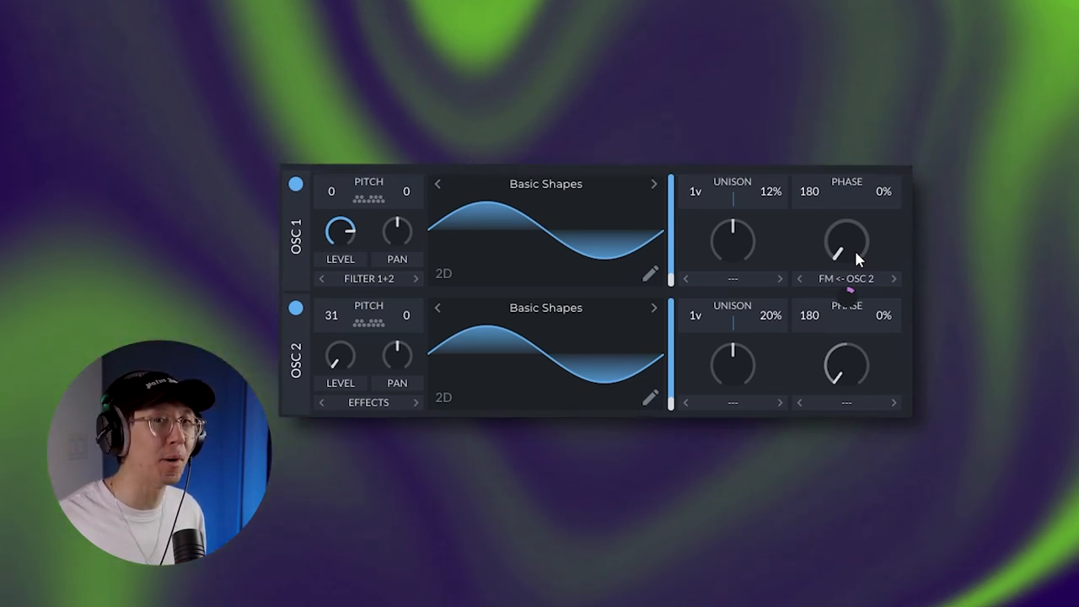
pyautogui.moveTo(835, 253)
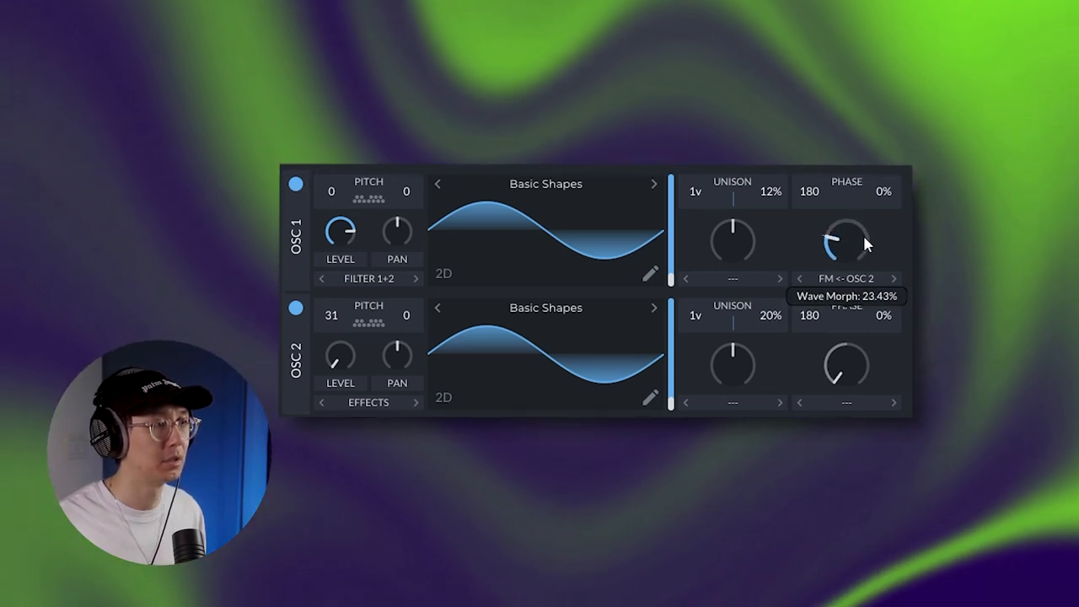
pyautogui.moveTo(847, 240); pyautogui.dragTo(847, 257)
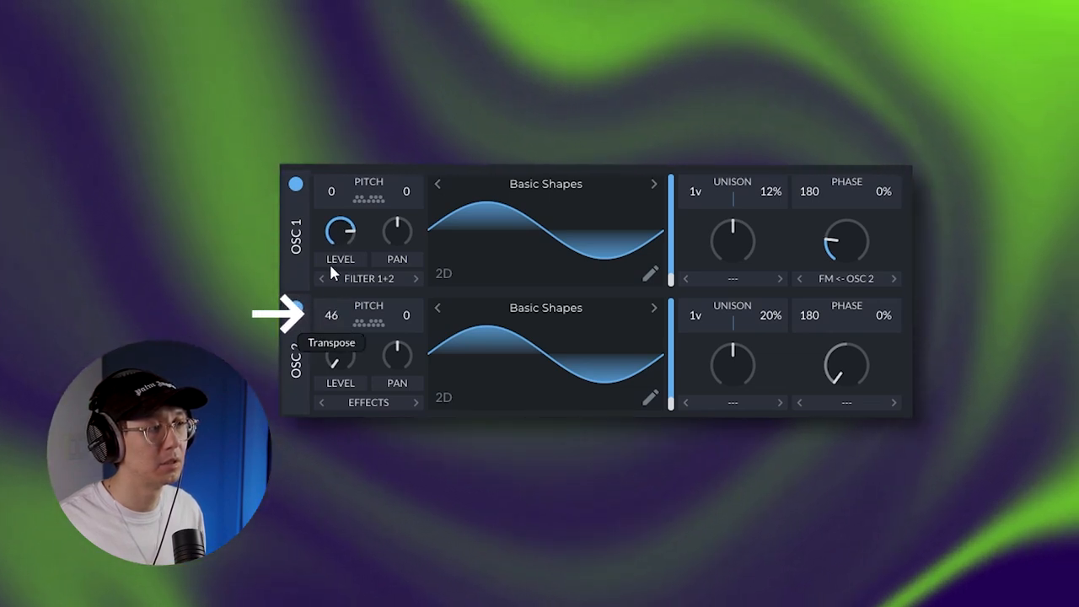
pyautogui.moveTo(330, 315); pyautogui.dragTo(330, 363)
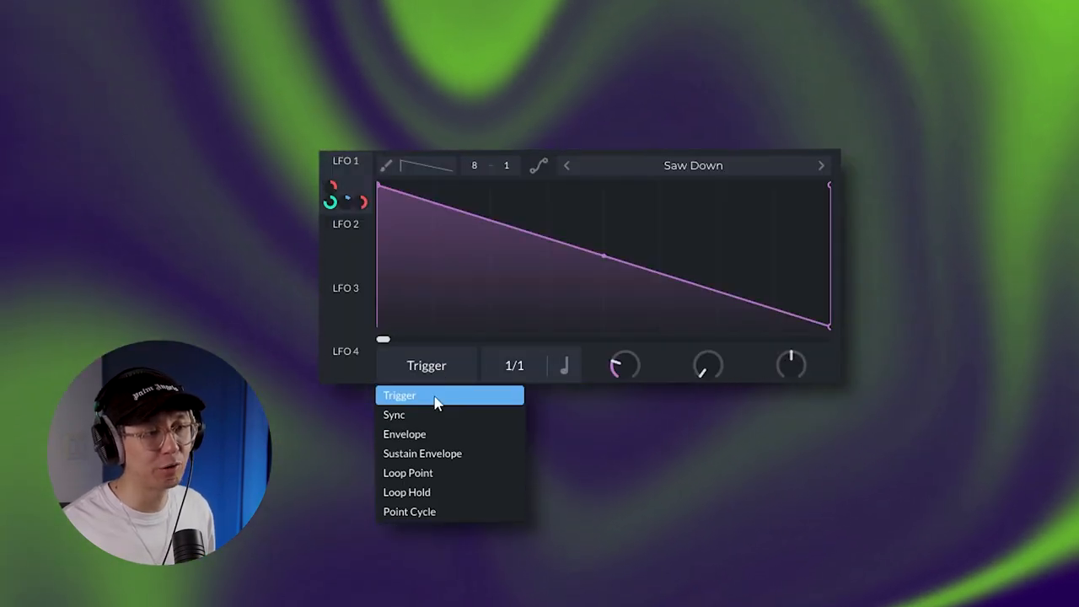
# - Set the Saw Down LFO 1 to Trigger mode at a 1/1 rate
pyautogui.click(398, 395)
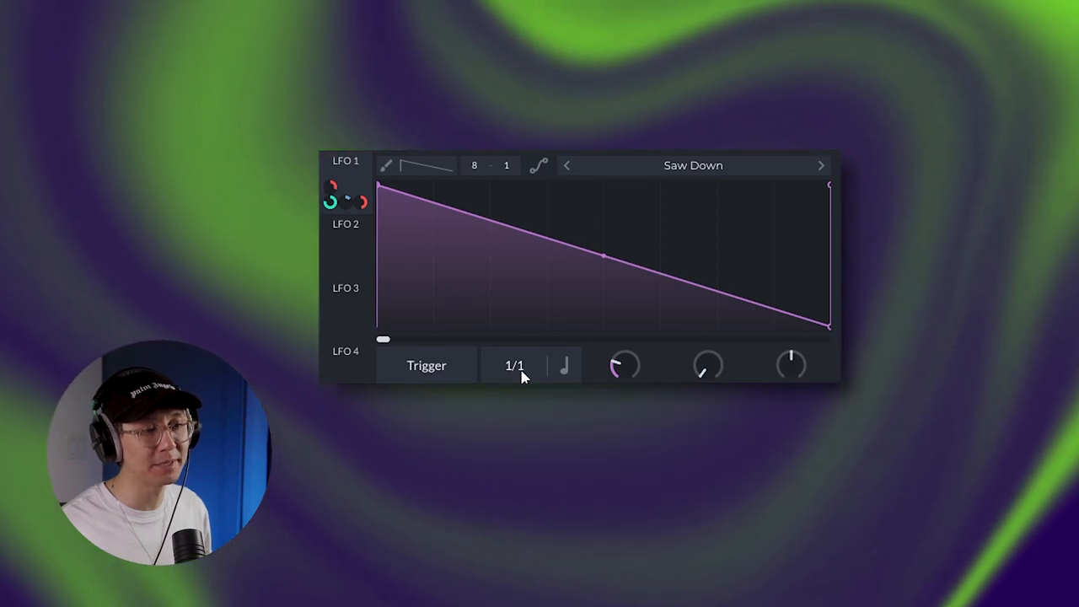
pyautogui.moveTo(387, 172)
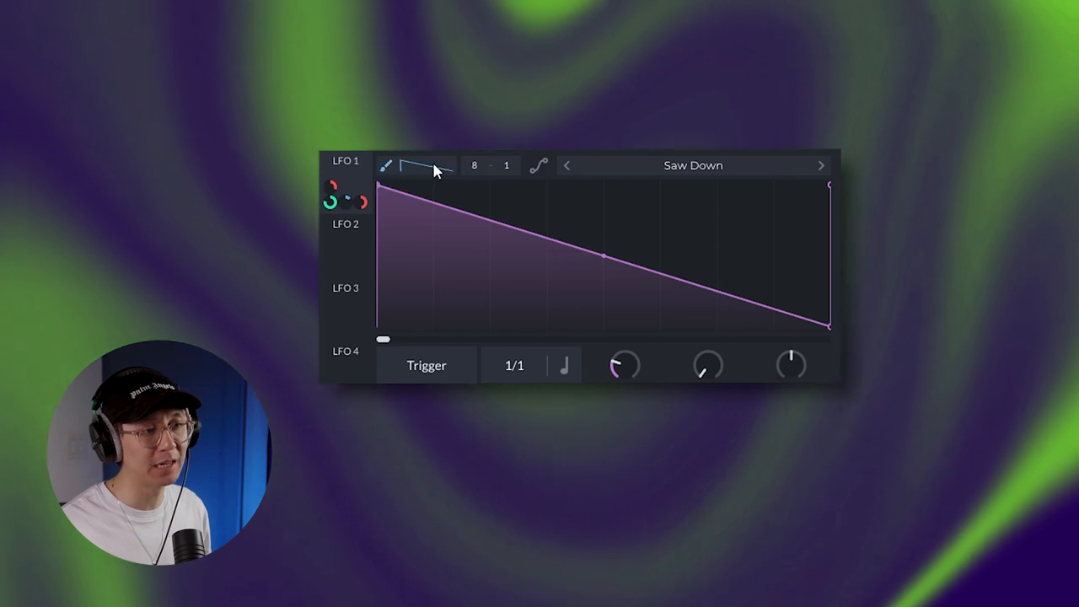
# - Paint saw ramps into LFO 1's grid steps, including the final step
pyautogui.click(426, 165)
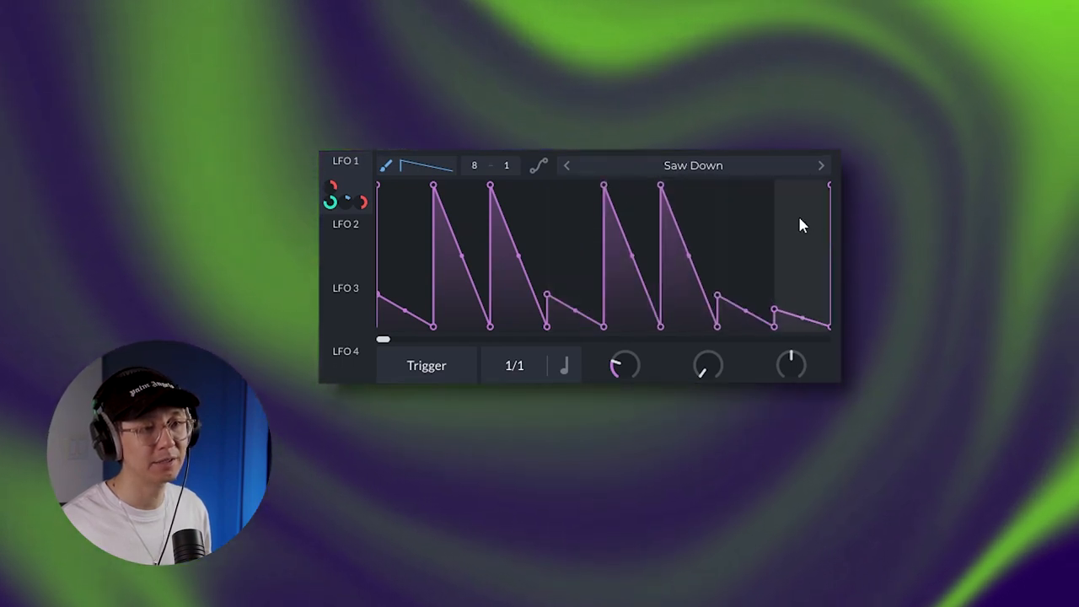
pyautogui.click(821, 166)
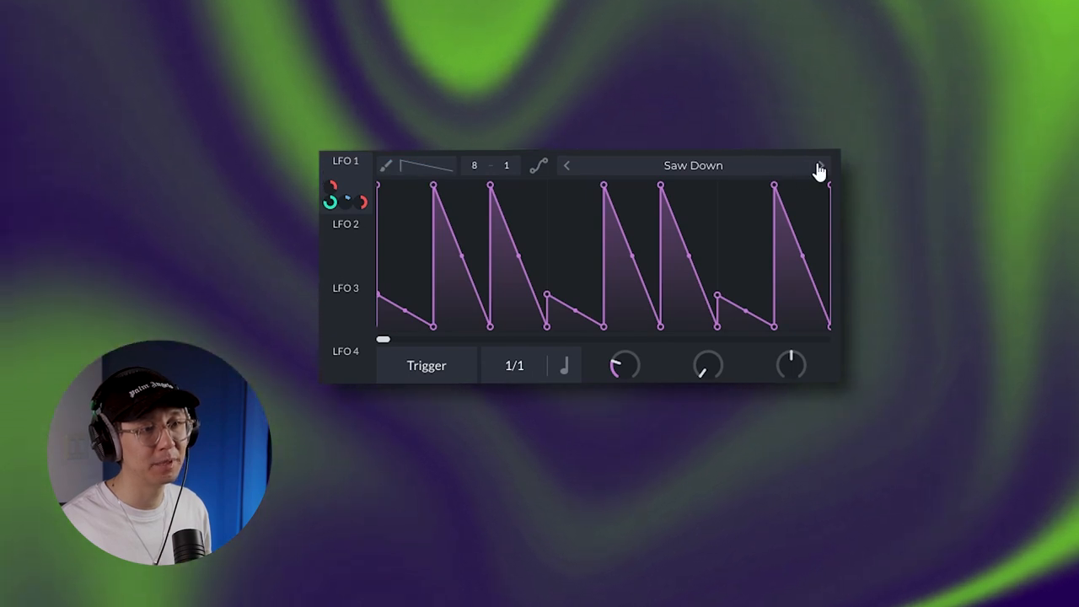
pyautogui.moveTo(830, 198)
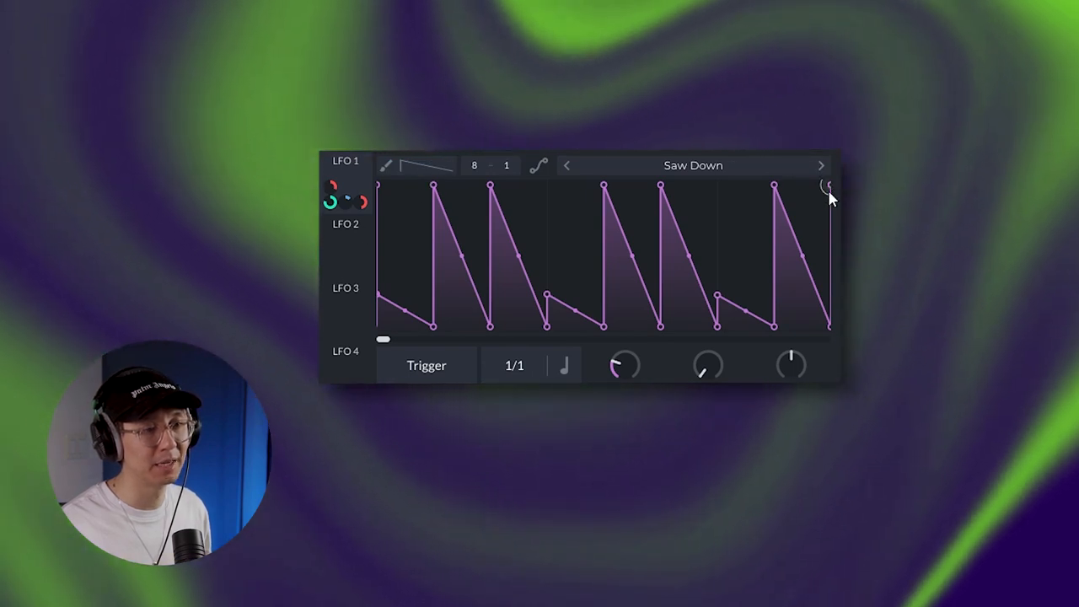
pyautogui.moveTo(350, 177)
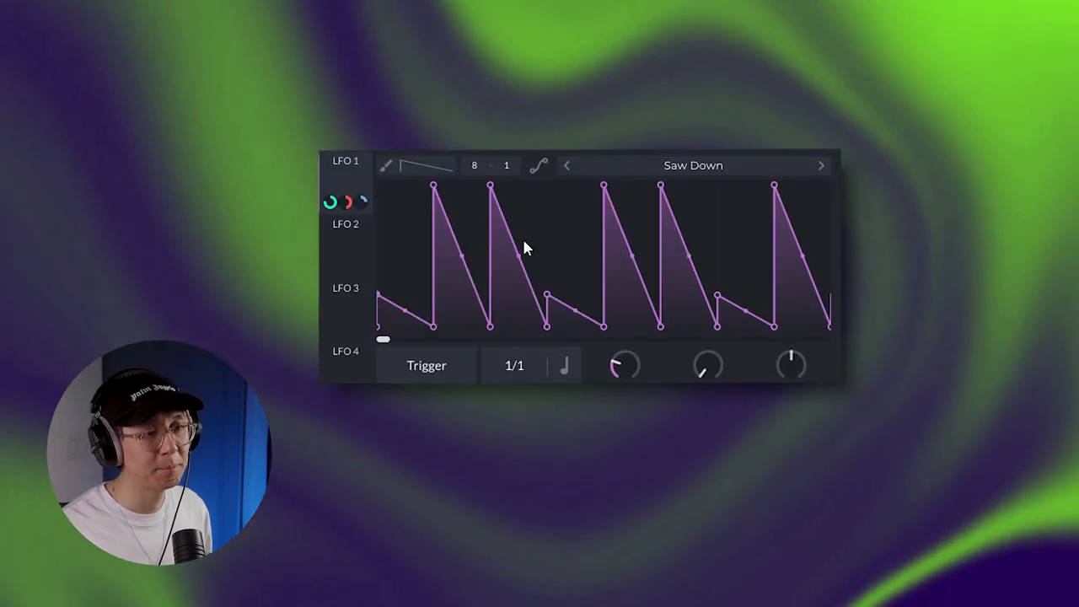
pyautogui.moveTo(477, 276)
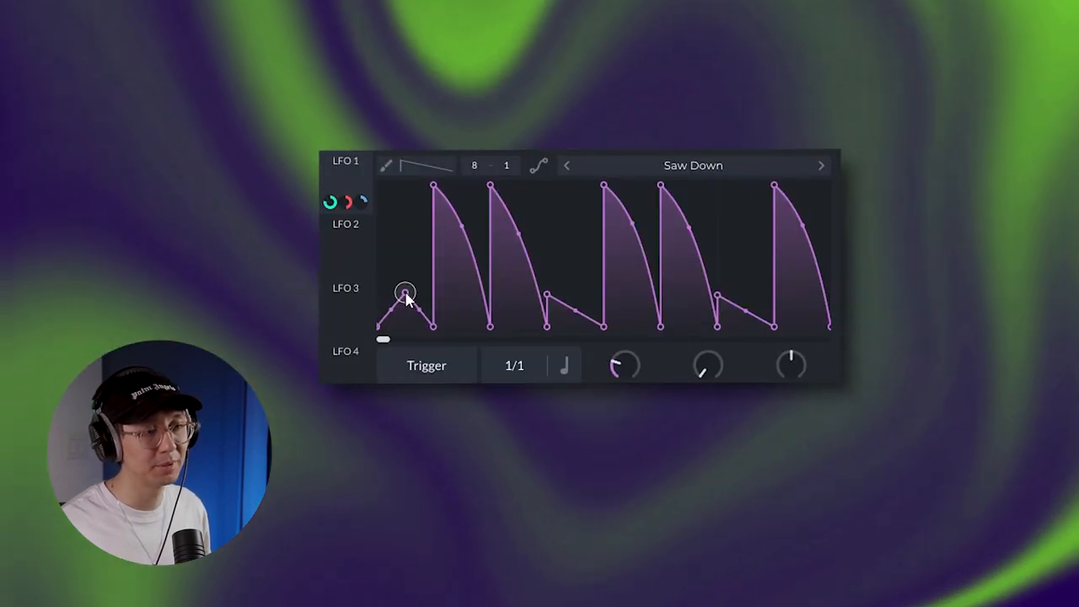
# - Bend LFO 1's first low slope into a small peak
pyautogui.moveTo(405, 295); pyautogui.dragTo(547, 295)
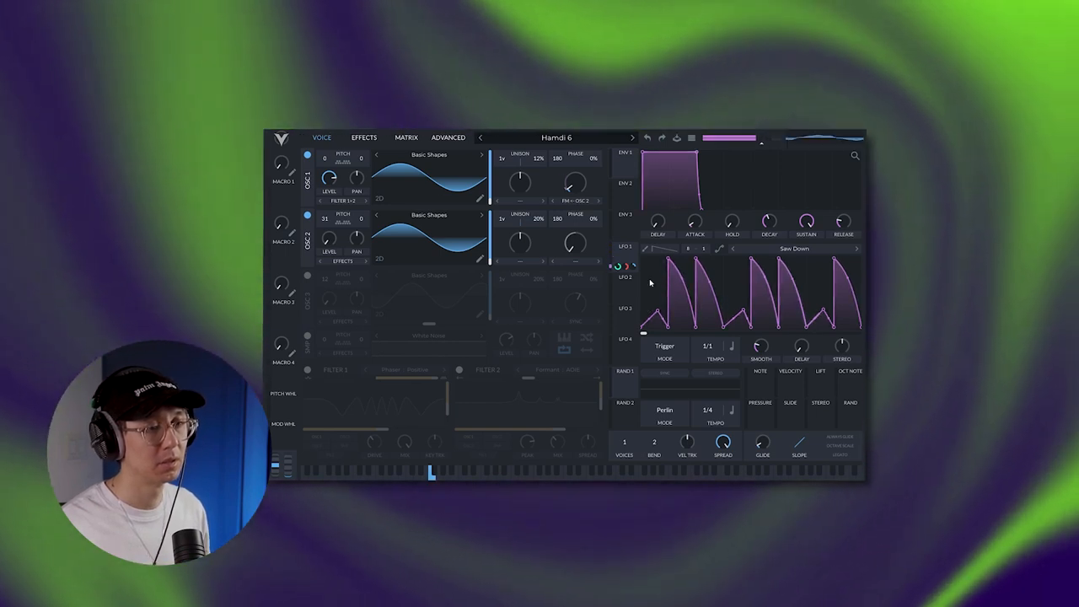
# - Enable the multiband Compressor on the Effects page and adjust its amount
pyautogui.click(364, 138)
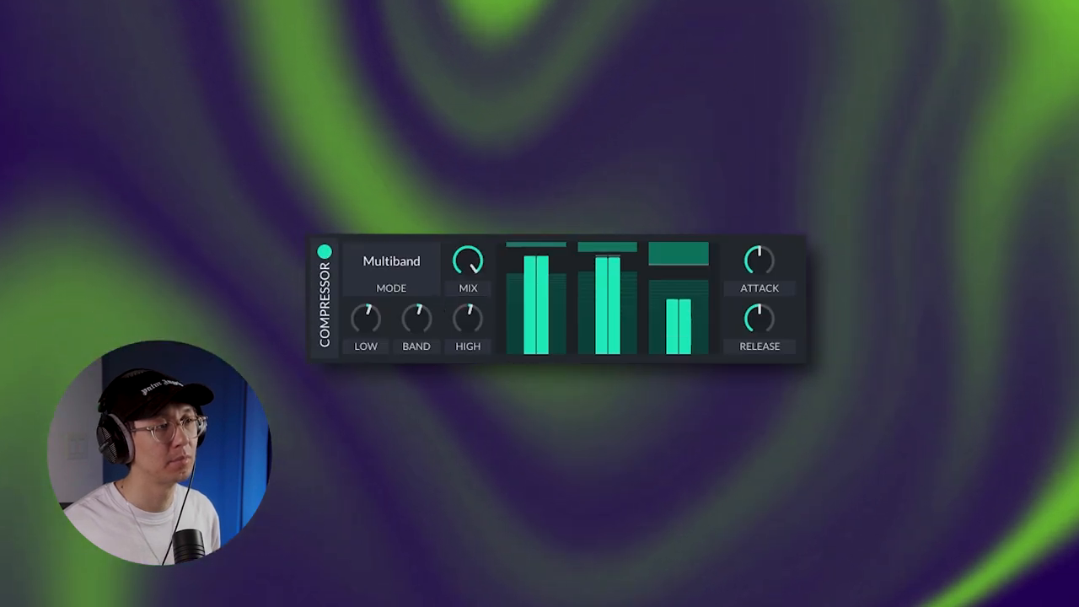
pyautogui.moveTo(468, 257); pyautogui.dragTo(468, 304)
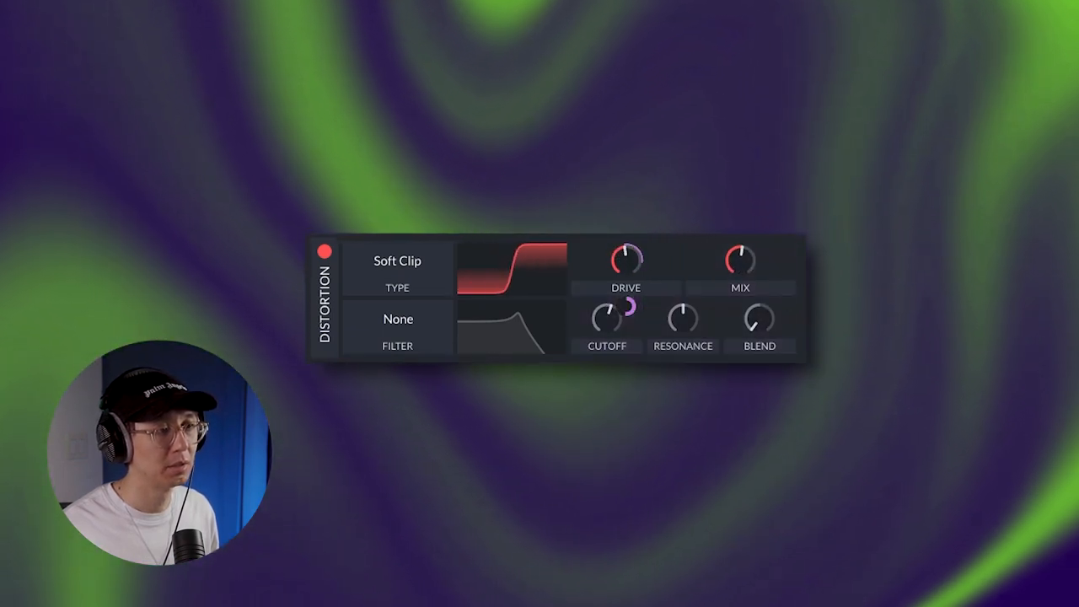
# - Lower the Soft Clip distortion drive and set its mix to about 0.341
pyautogui.moveTo(740, 257); pyautogui.dragTo(746, 303)
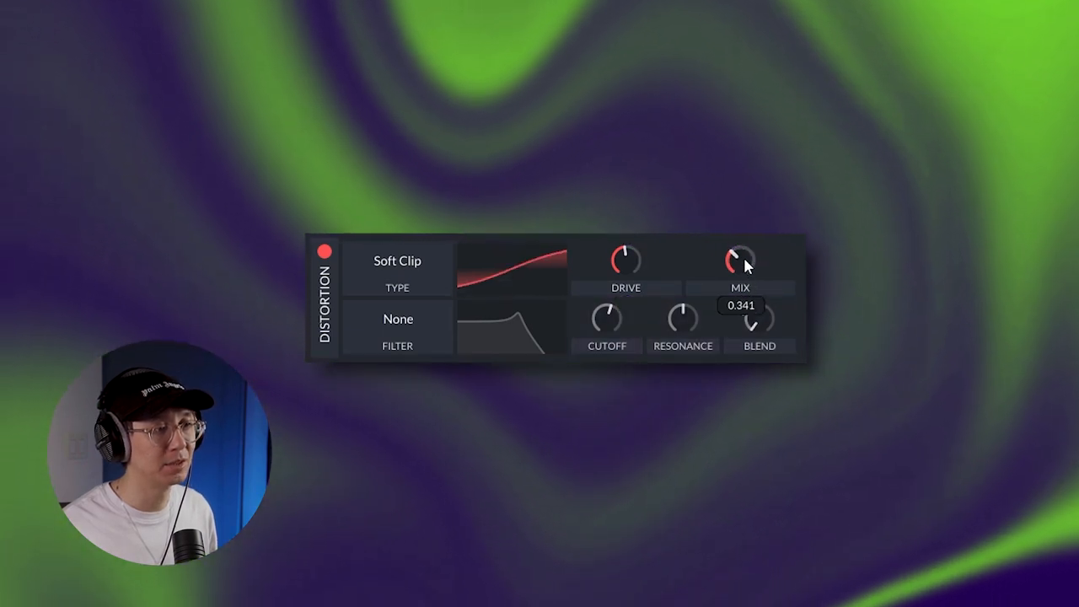
pyautogui.moveTo(740, 259); pyautogui.dragTo(740, 278)
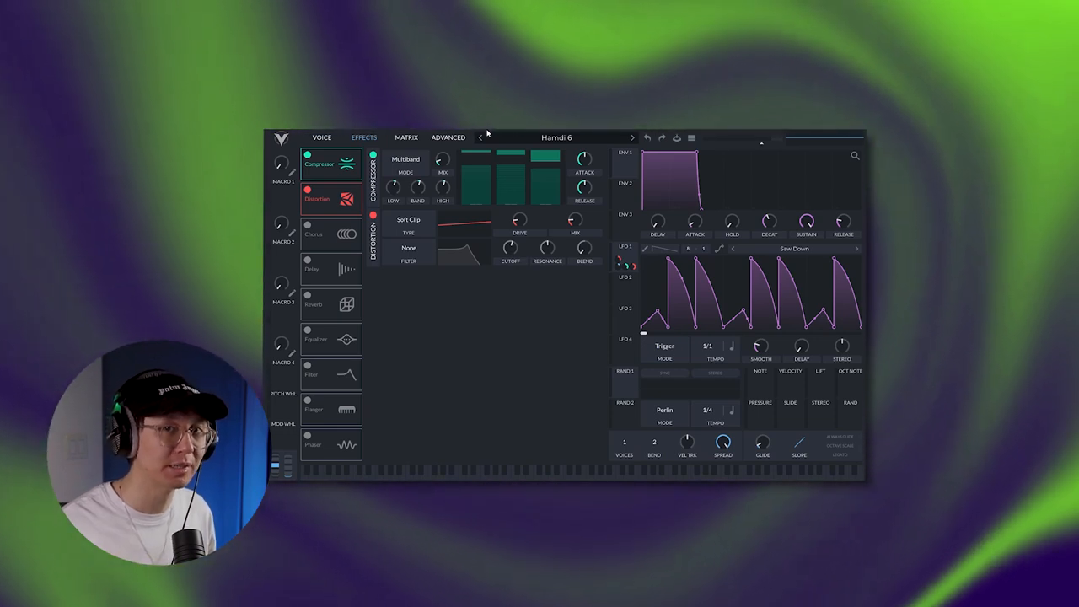
# - Return to the Voice view and search the wavetable browser for 'plasti'
pyautogui.click(322, 137)
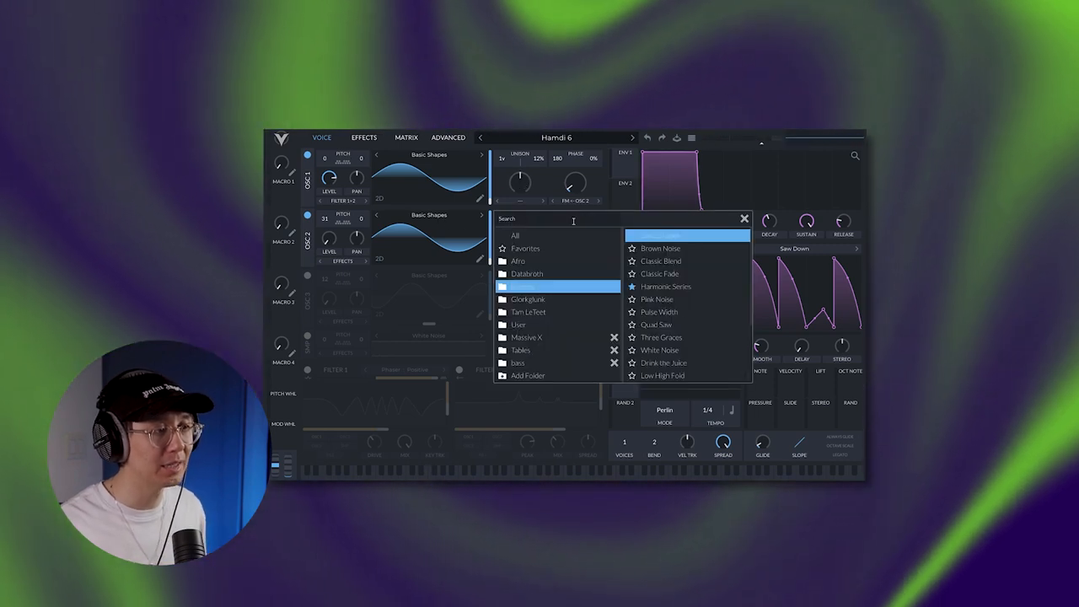
pyautogui.write('plasti')
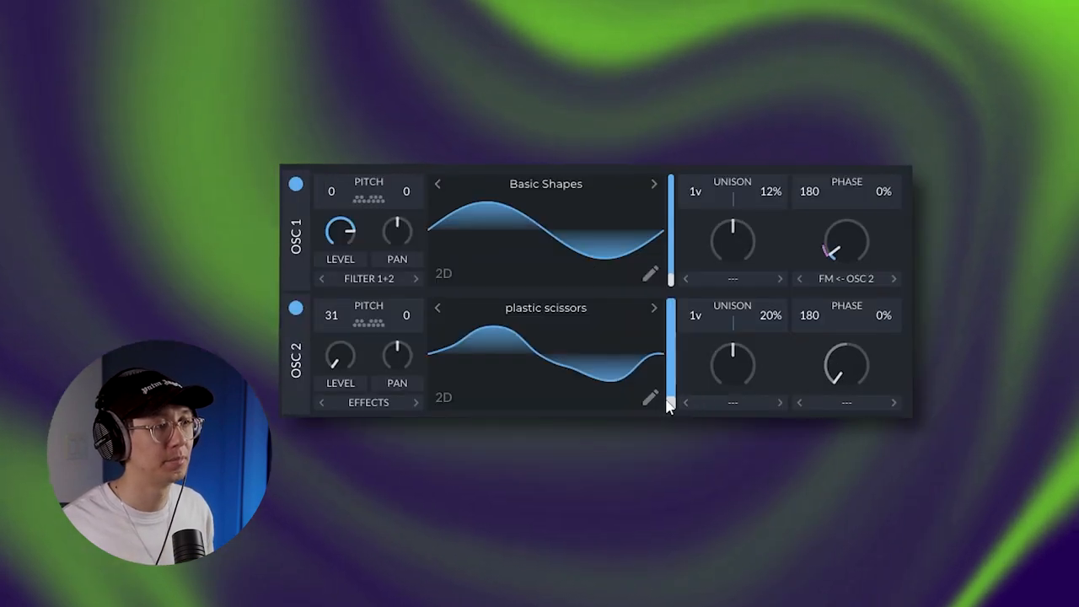
# - Set OSC 2's wavetable frame to about 167 and open its Transpose Snap options
pyautogui.moveTo(670, 400); pyautogui.dragTo(670, 333)
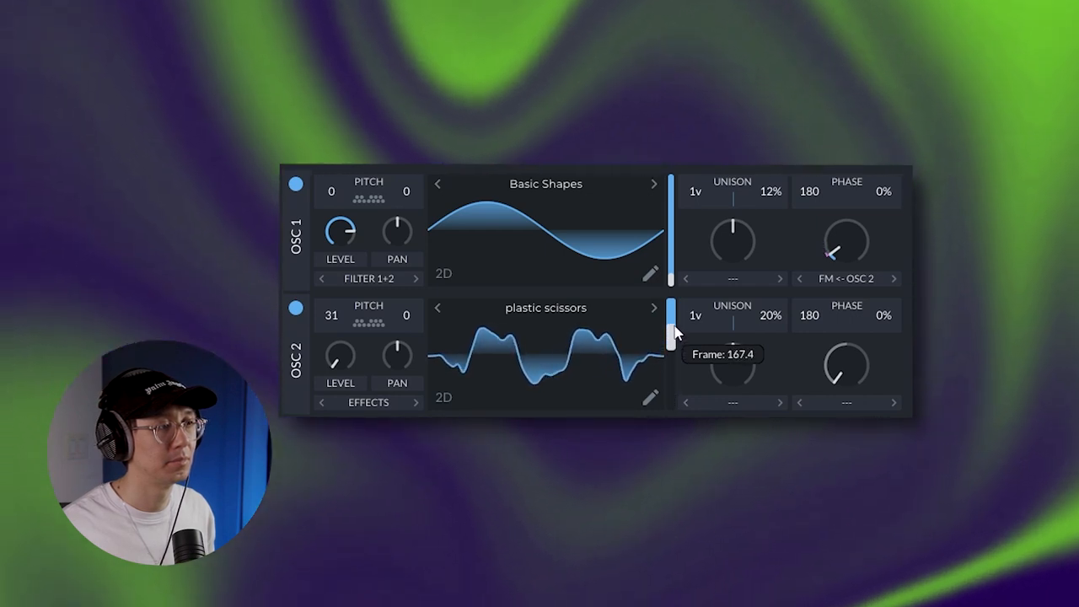
pyautogui.moveTo(672, 328); pyautogui.dragTo(672, 335)
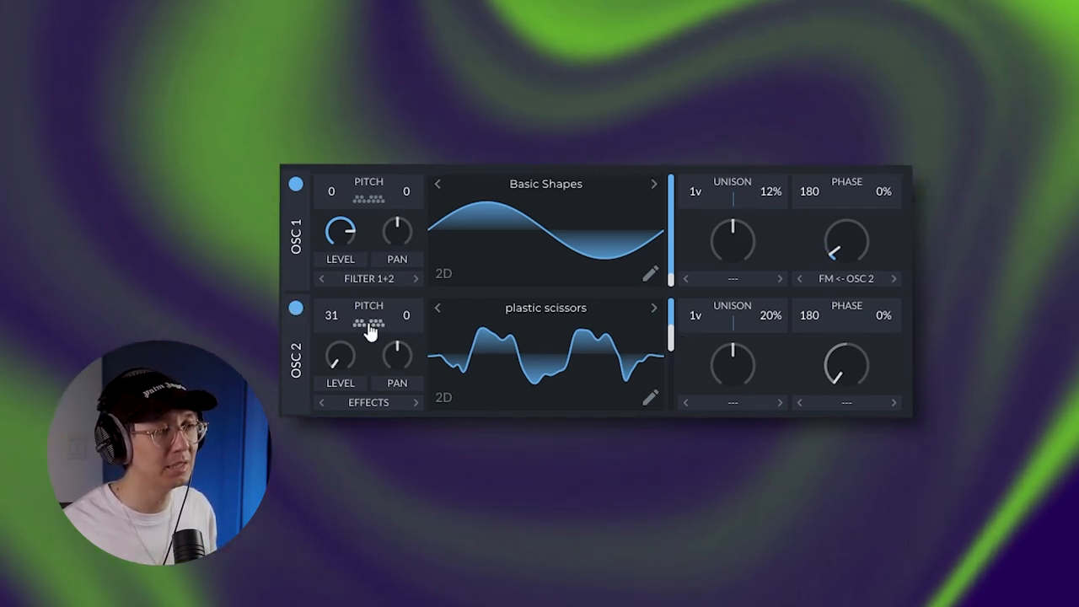
pyautogui.click(367, 320)
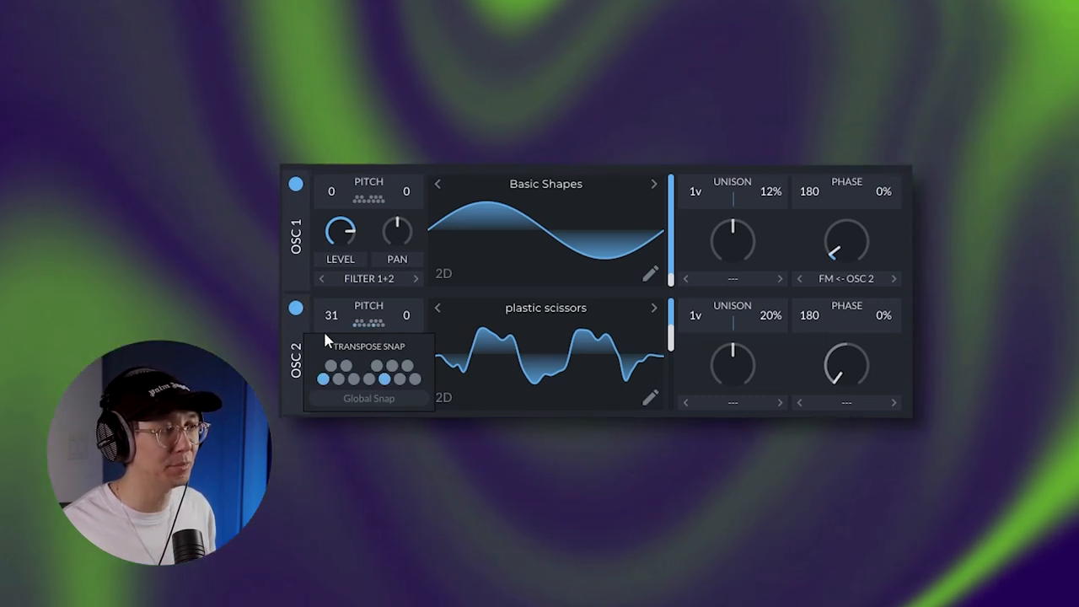
pyautogui.moveTo(349, 280)
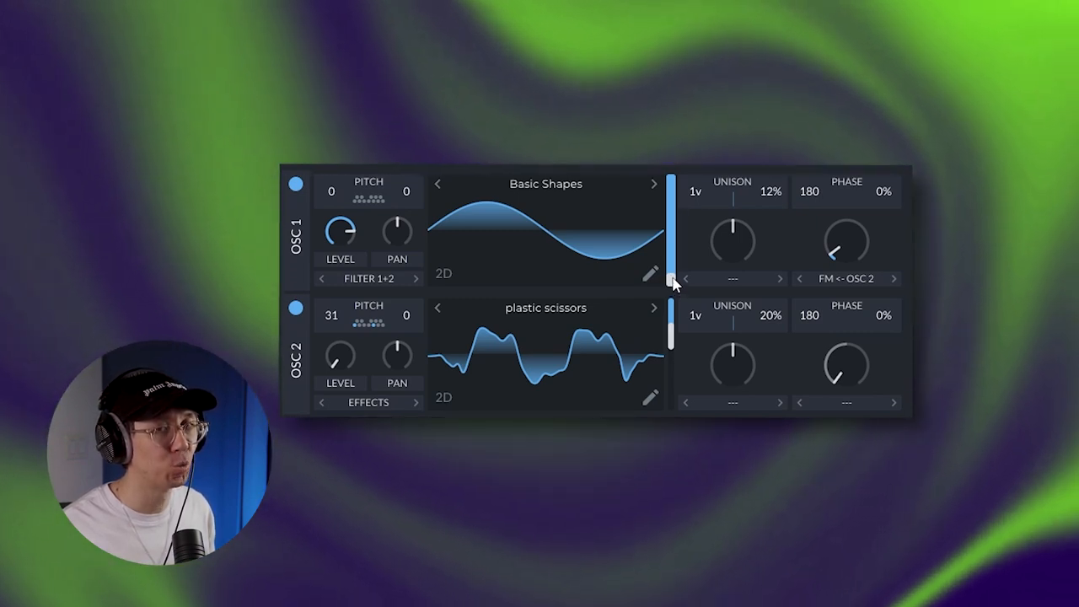
# - Morph OSC 1's Basic Shapes waveform by dragging through its wavetable frames
pyautogui.moveTo(671, 279); pyautogui.dragTo(671, 261)
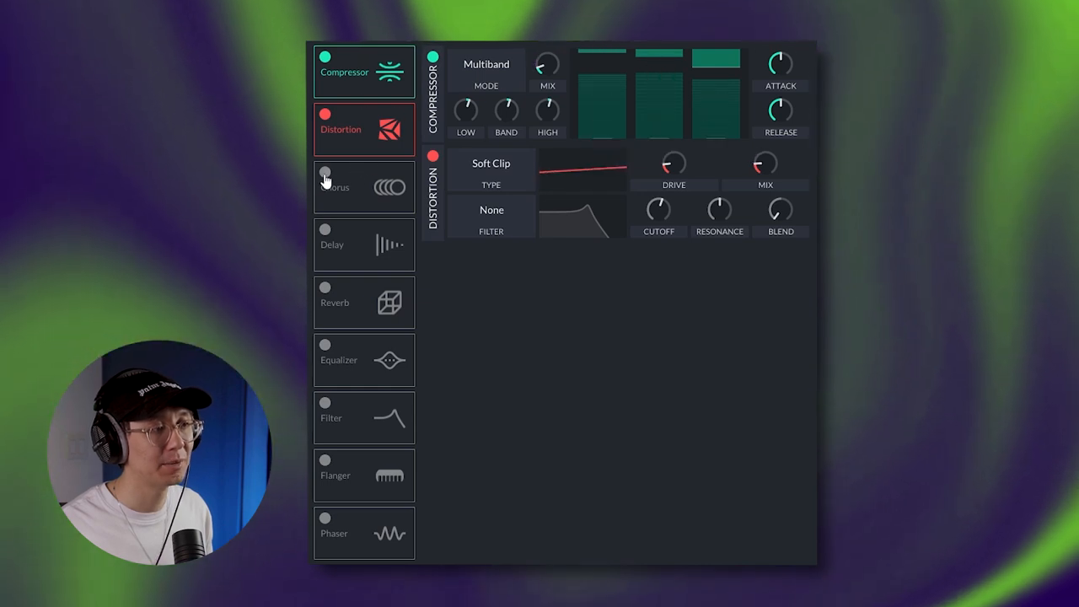
# - Enable Chorus and a stereo 1/8 Delay after the Soft Clip distortion
pyautogui.click(326, 174)
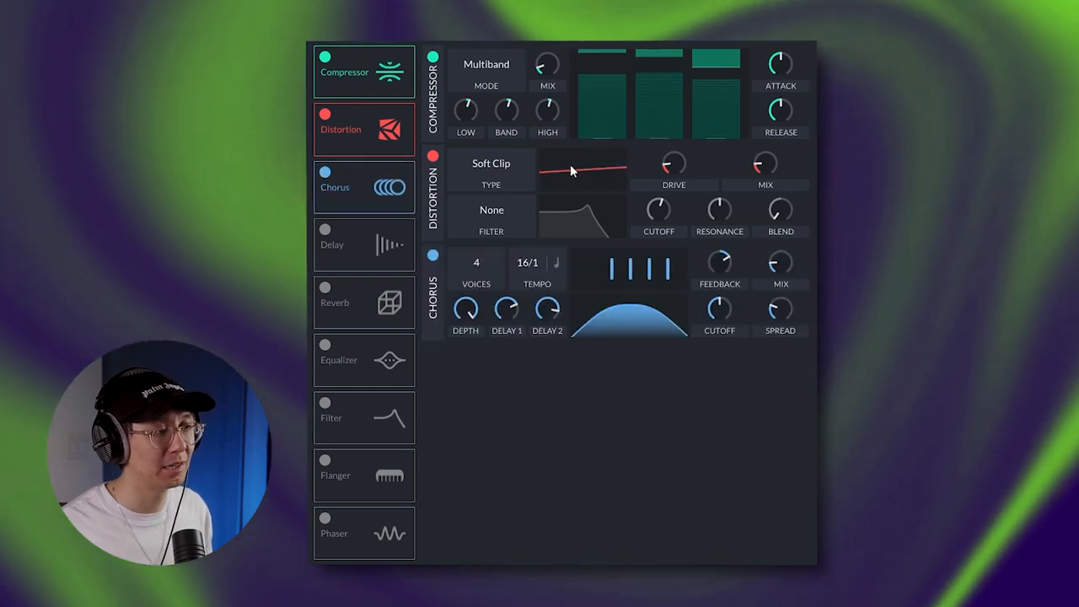
pyautogui.moveTo(780, 264); pyautogui.dragTo(780, 279)
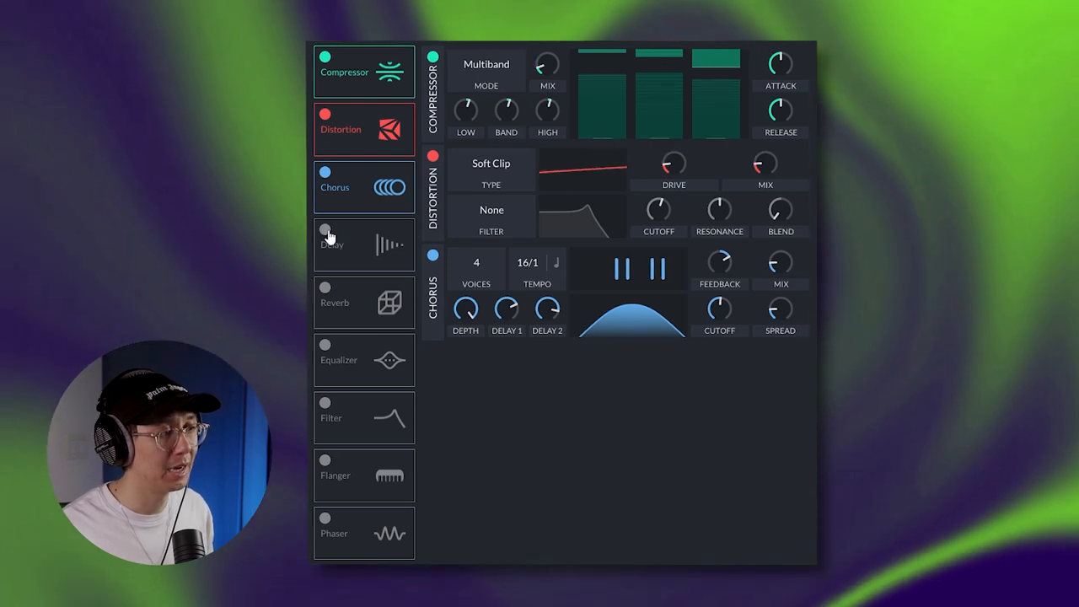
pyautogui.click(325, 229)
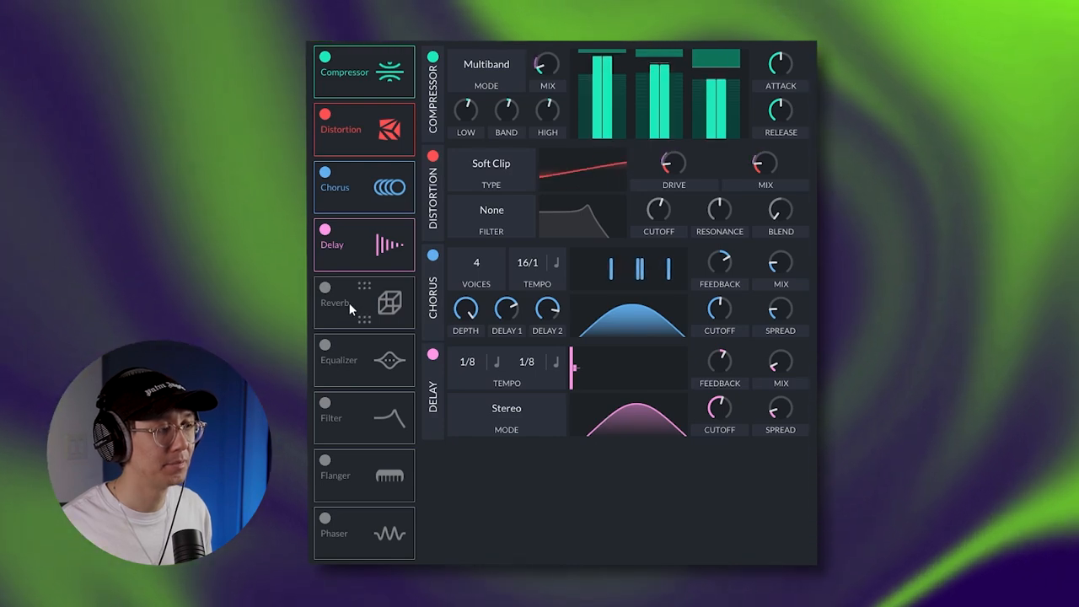
pyautogui.click(326, 287)
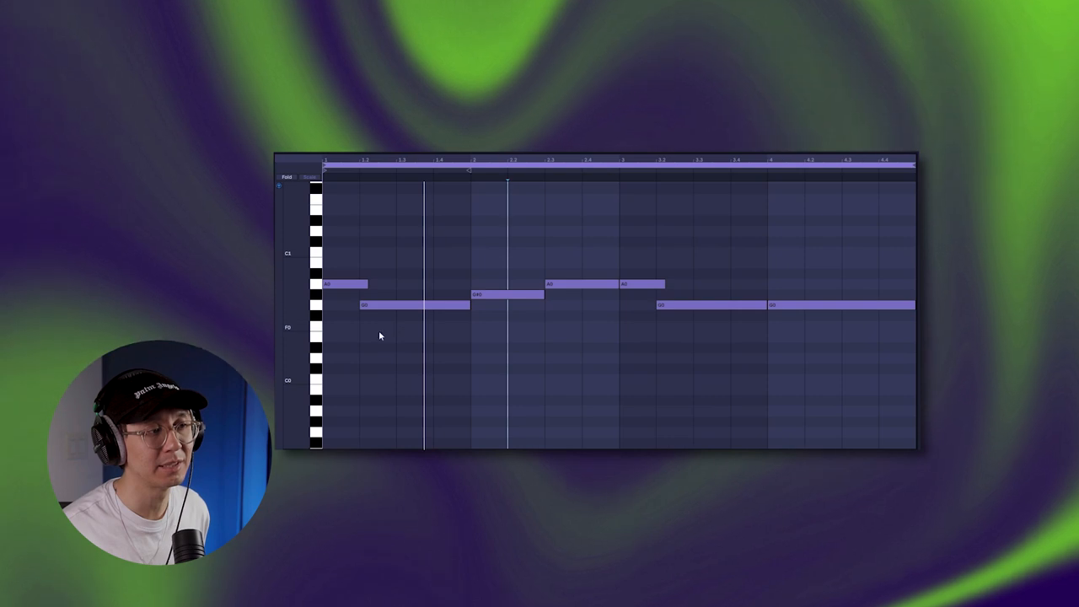
pyautogui.moveTo(408, 331)
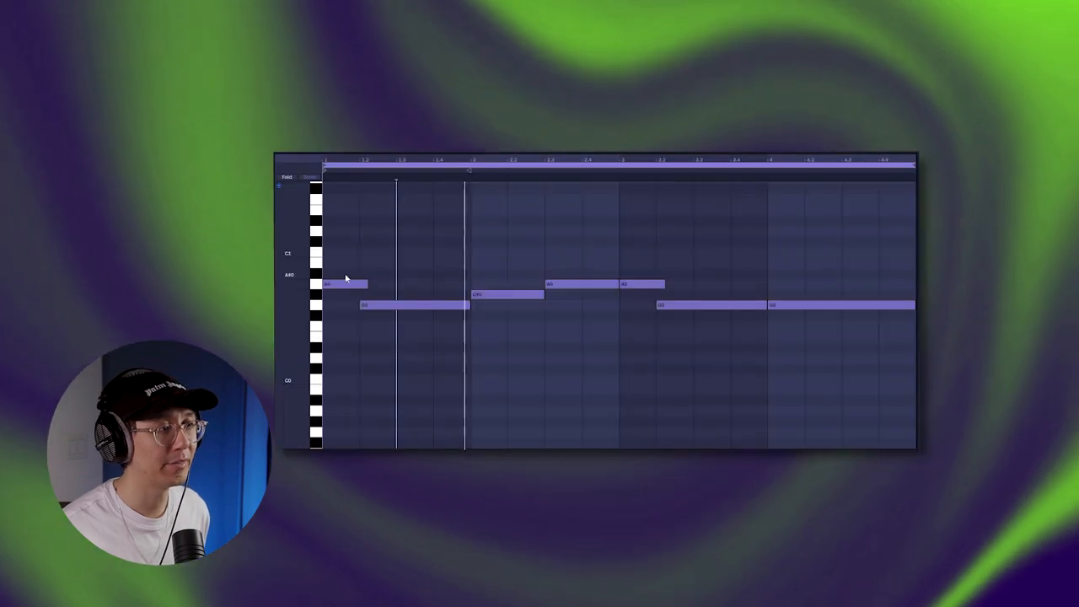
pyautogui.moveTo(336, 273)
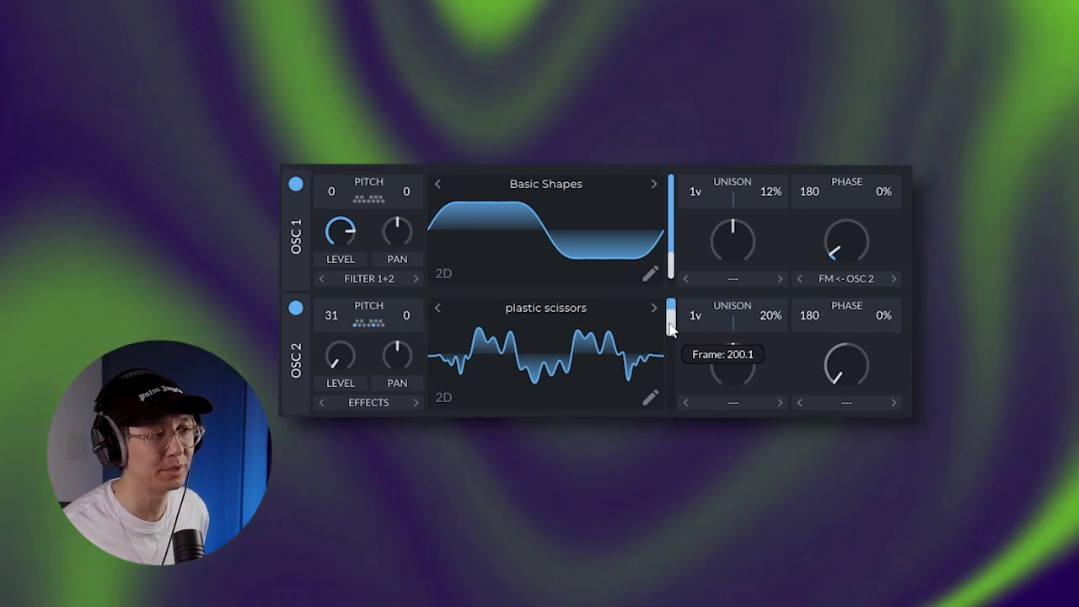
# - Sweep OSC 2's plastic scissors wavetable up to about frame 200, then back to about 138.5
pyautogui.moveTo(670, 316); pyautogui.dragTo(670, 375)
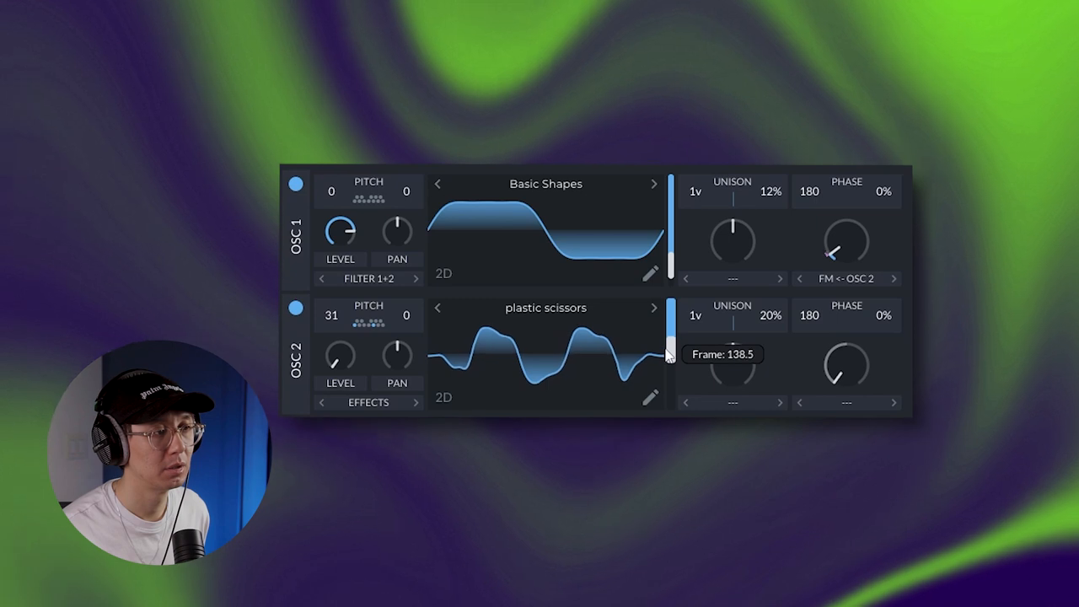
pyautogui.moveTo(668, 354); pyautogui.dragTo(669, 337)
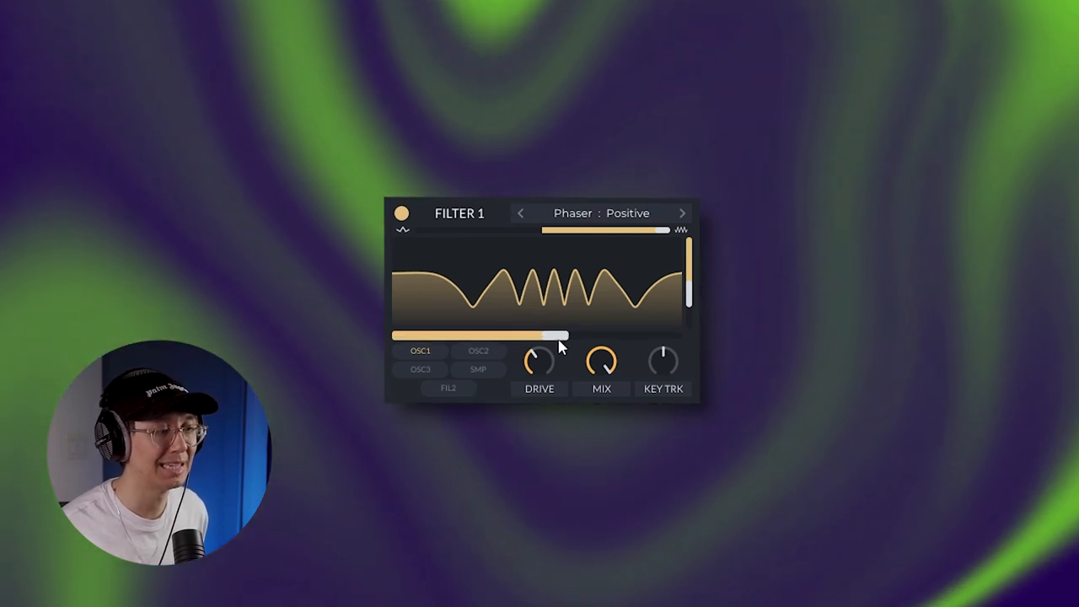
# - Set Filter 1 to Phaser: Positive and adjust its cutoff to place the notches
pyautogui.click(402, 213)
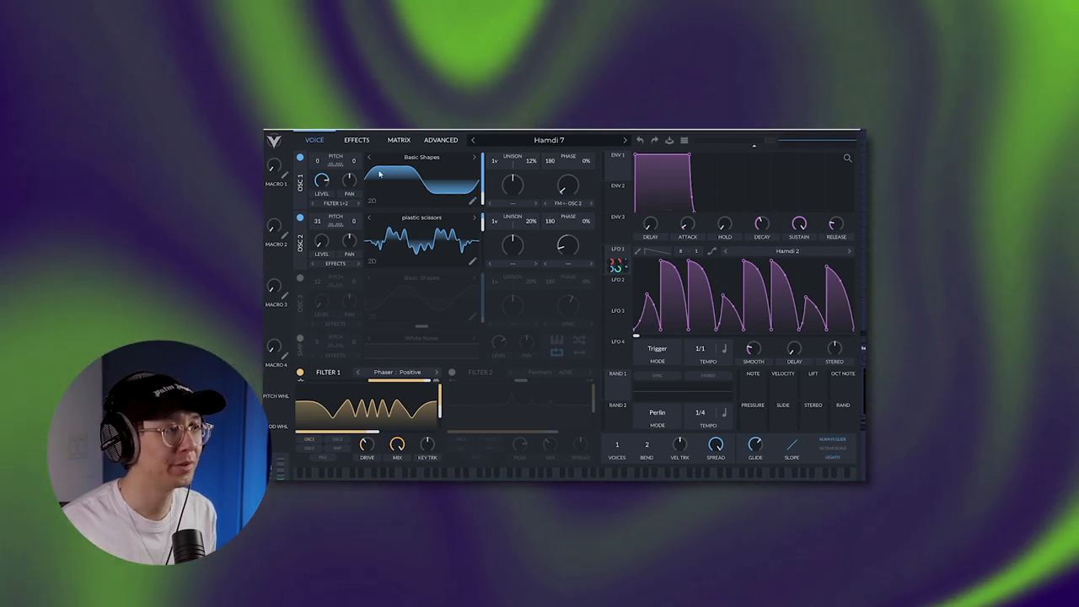
pyautogui.click(355, 140)
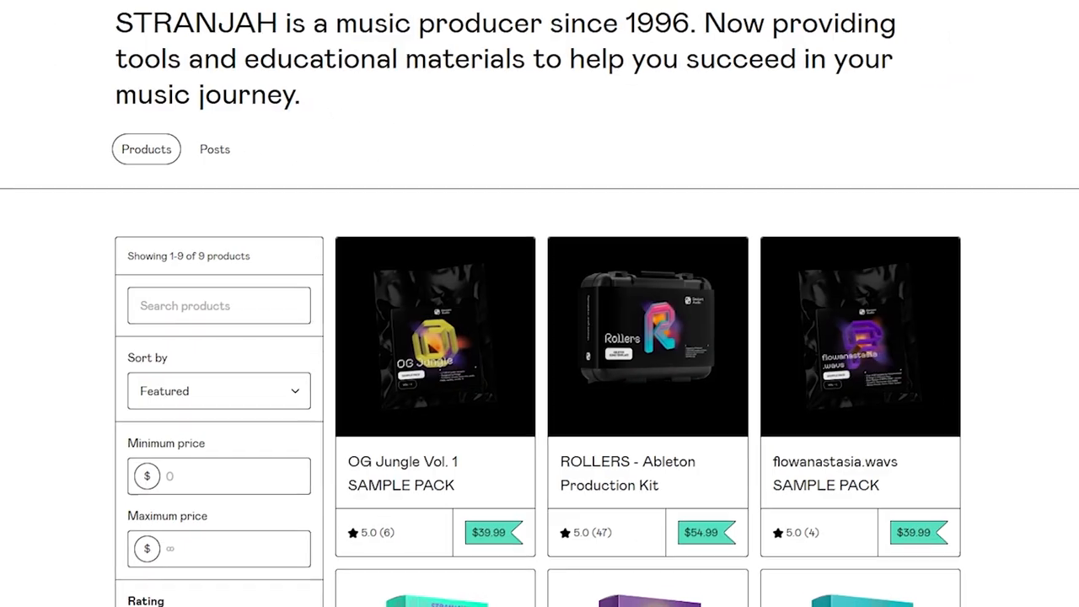
# - Scroll the STRANJAH store to Gnarly, Jungle Kit, Wubs & Wobbles, Liquid kit and bundles
pyautogui.scroll(-3)
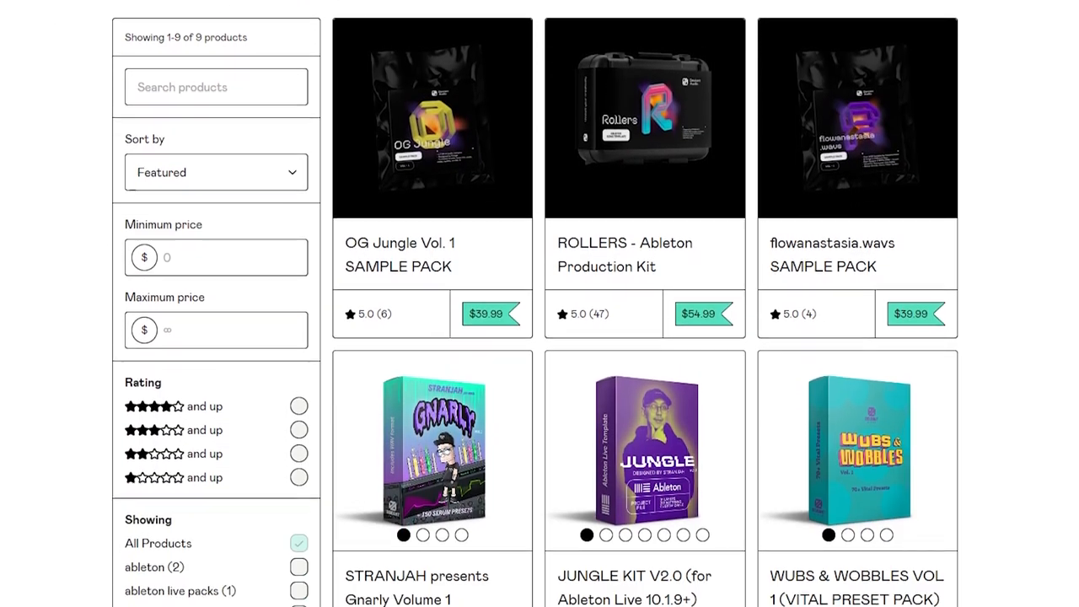
pyautogui.scroll(-3)
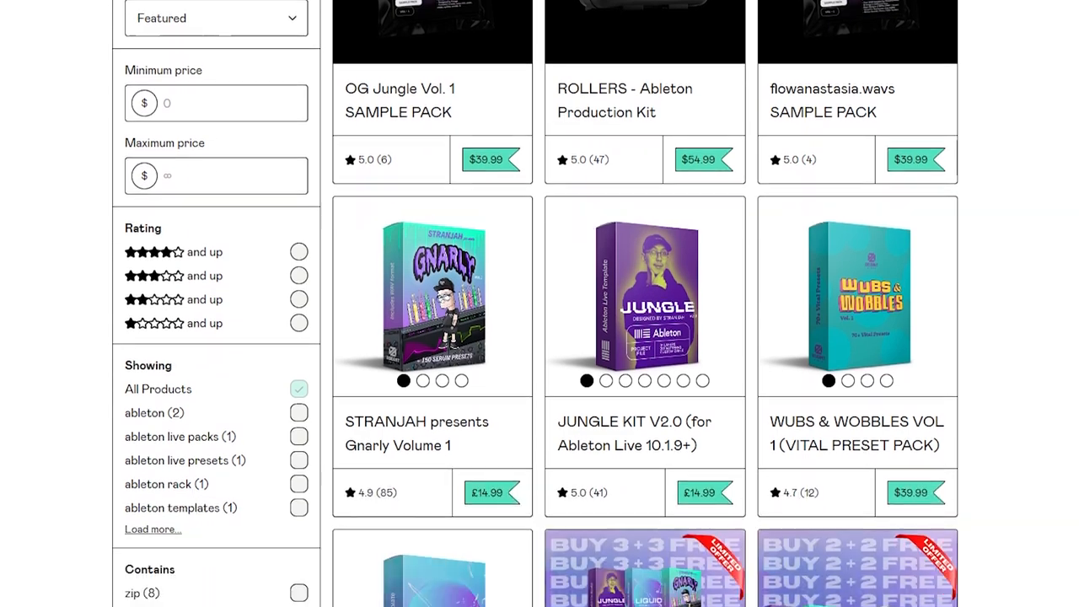
pyautogui.scroll(-3)
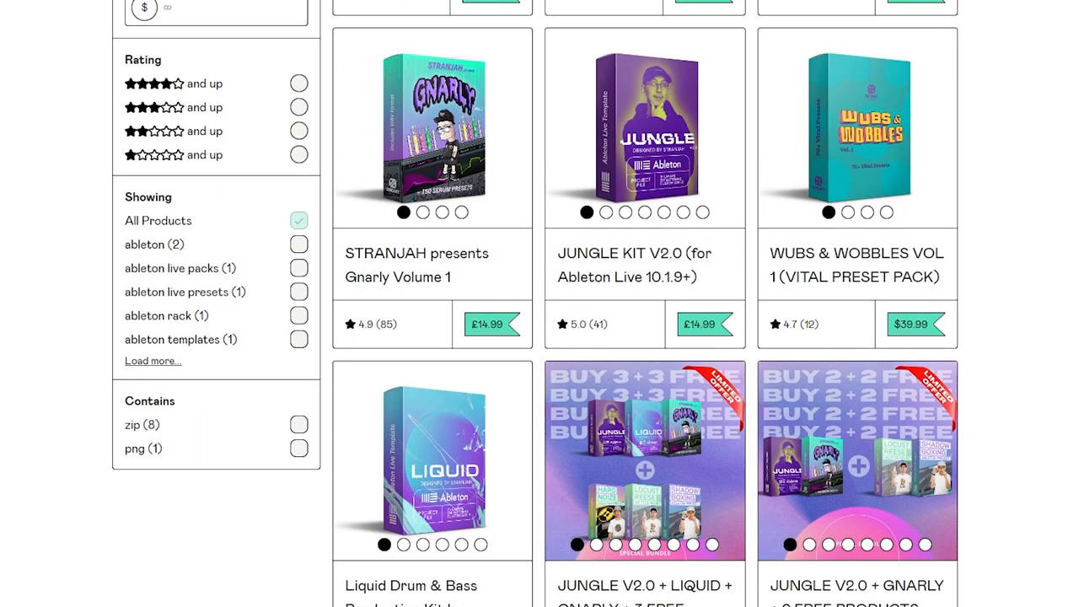